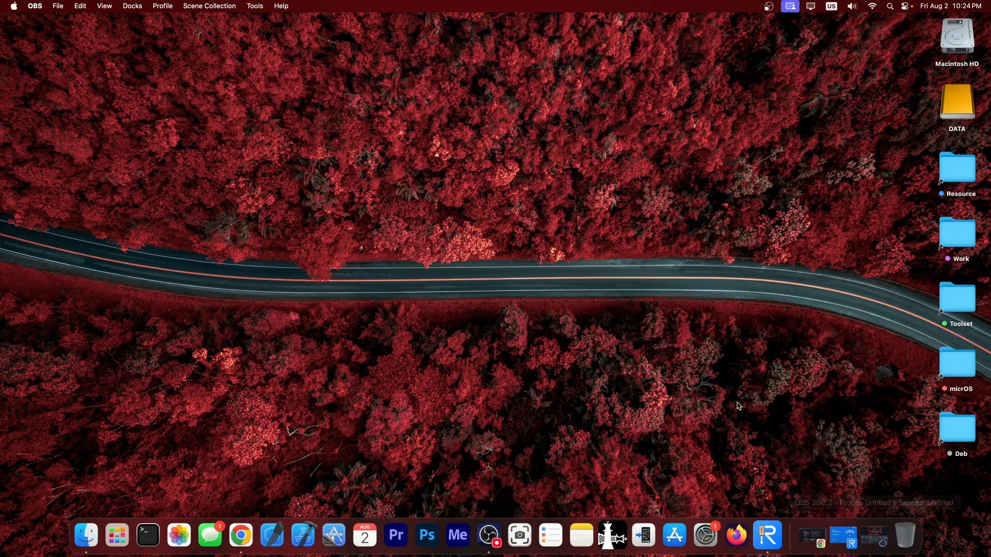
{"action": "mouse_move", "coordinate": [581, 393]}
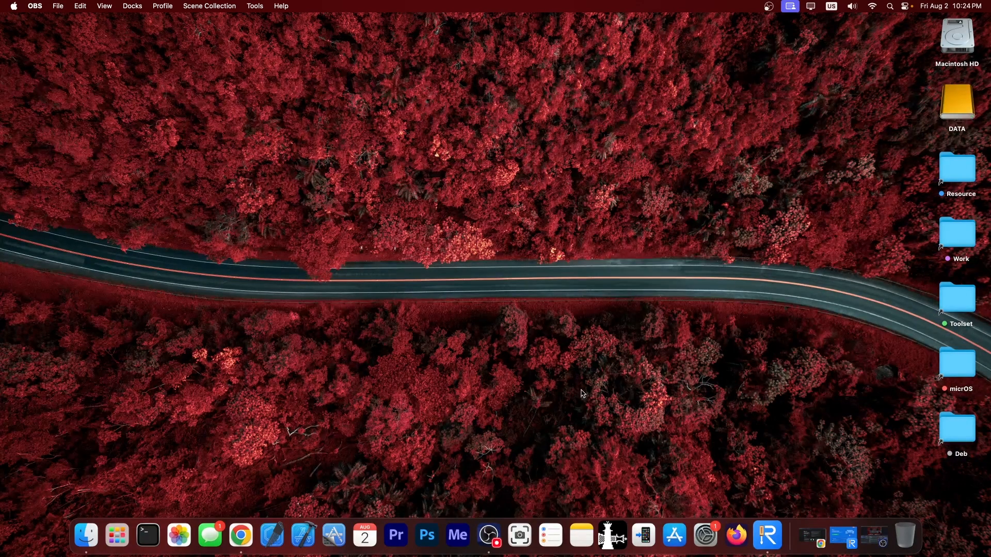
- Launch ReiBoot, go to iOS Upgrade/Downgrade and choose the Downgrade option
{"action": "left_click", "coordinate": [766, 540]}
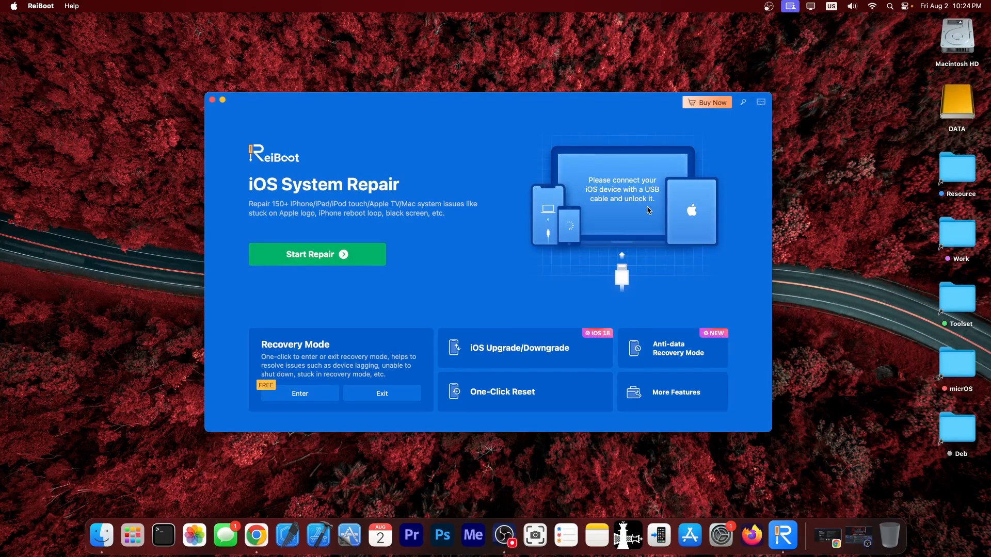
{"action": "mouse_move", "coordinate": [580, 282]}
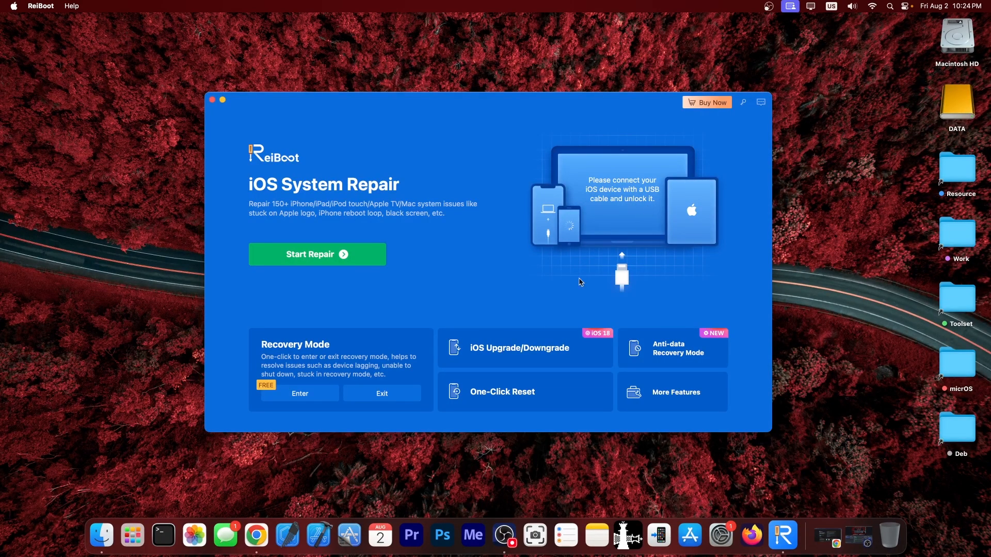
{"action": "left_click", "coordinate": [519, 348]}
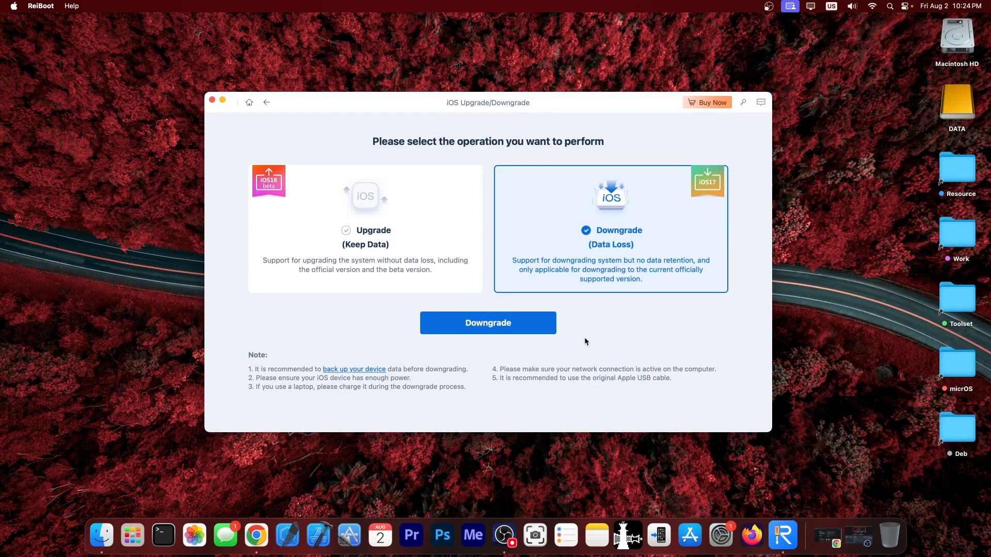
{"action": "left_click", "coordinate": [266, 102]}
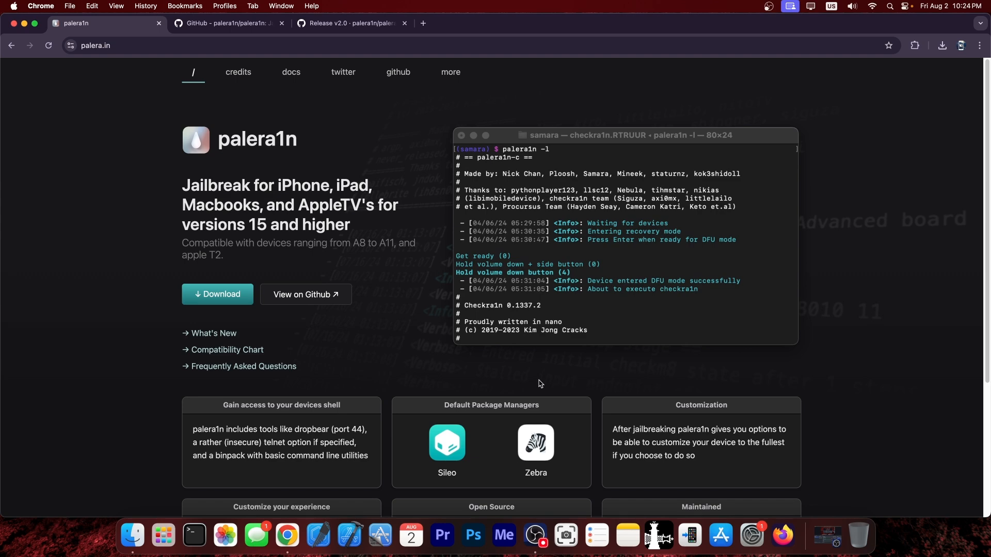
{"action": "mouse_move", "coordinate": [218, 294]}
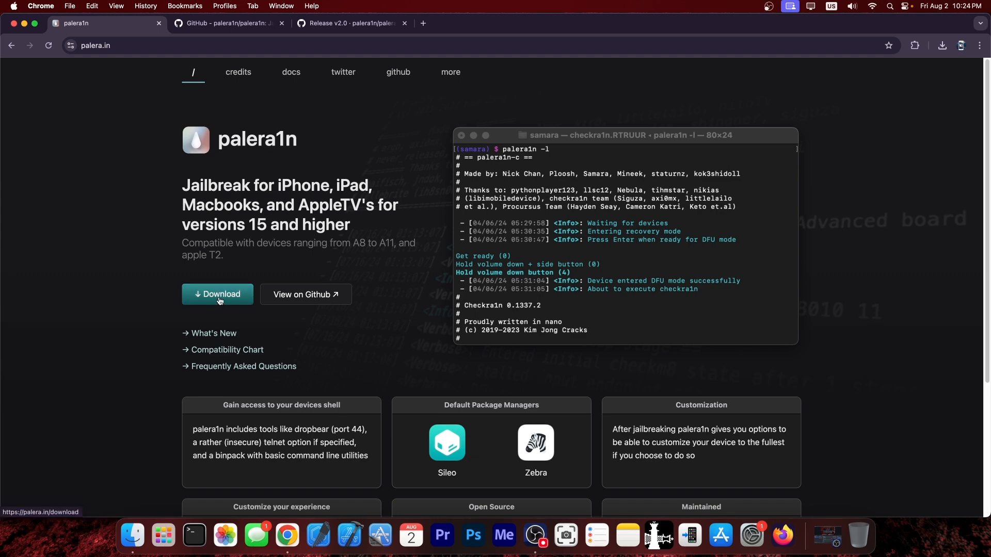
- View the palera1n download instructions for Other PC, then back to macOS
{"action": "left_click", "coordinate": [217, 294]}
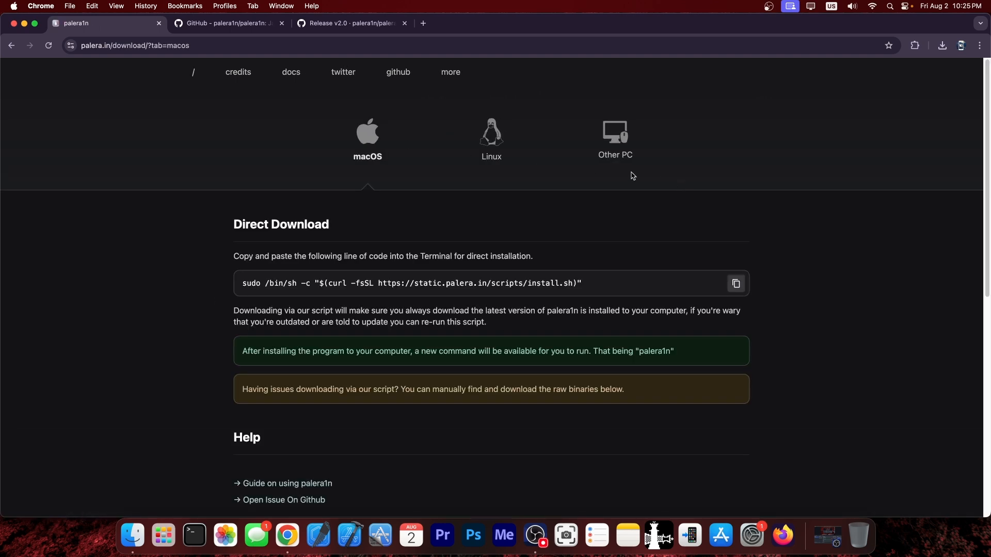
{"action": "mouse_move", "coordinate": [550, 168]}
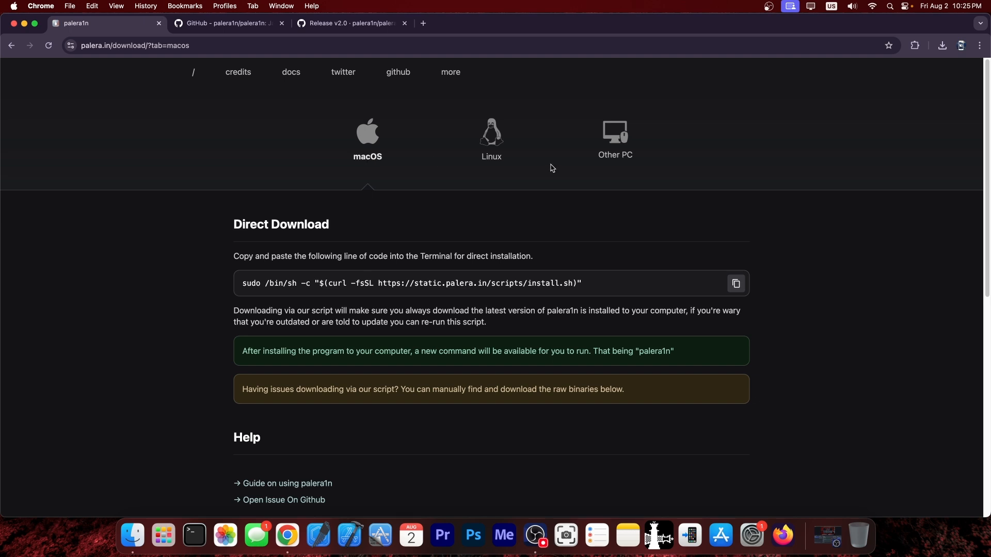
{"action": "left_click", "coordinate": [613, 137]}
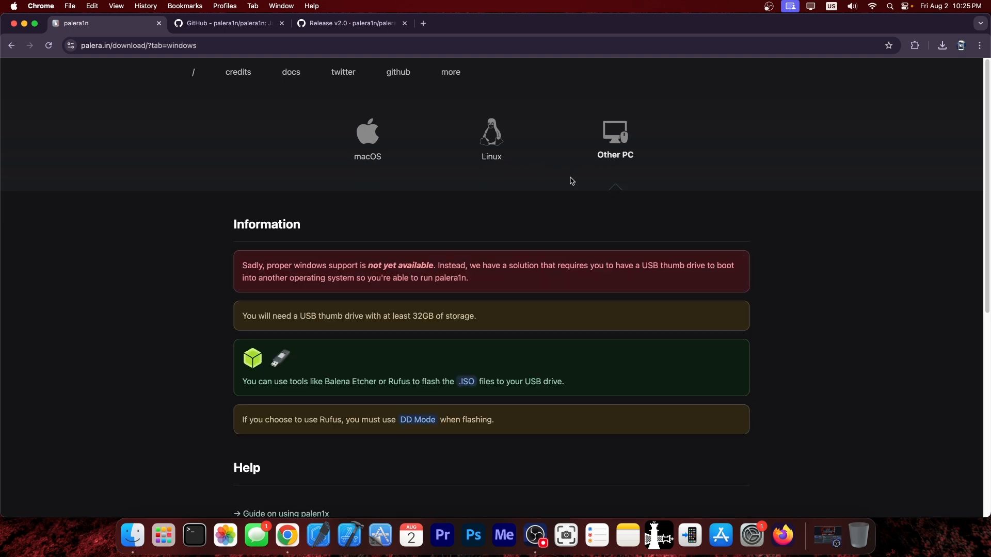
{"action": "mouse_move", "coordinate": [567, 180]}
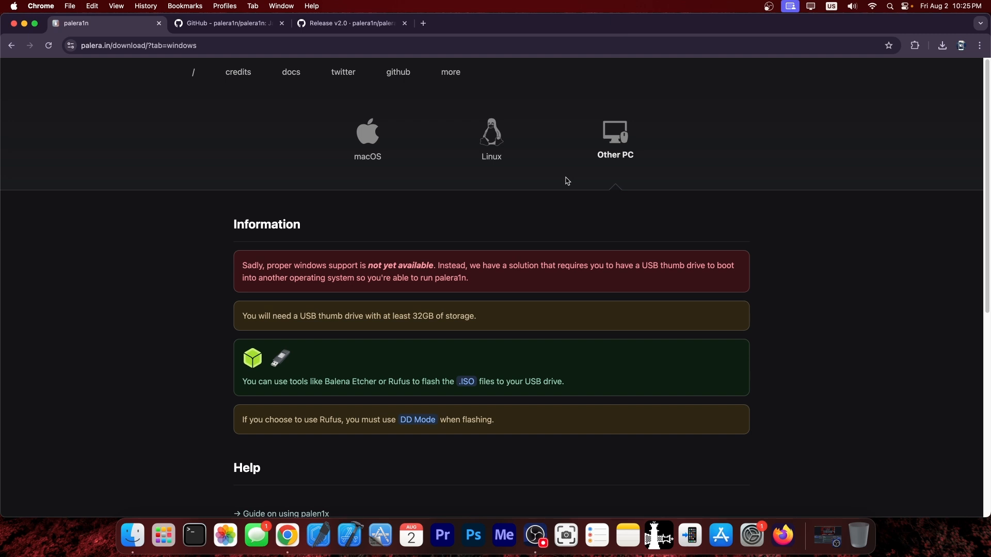
{"action": "mouse_move", "coordinate": [287, 257]}
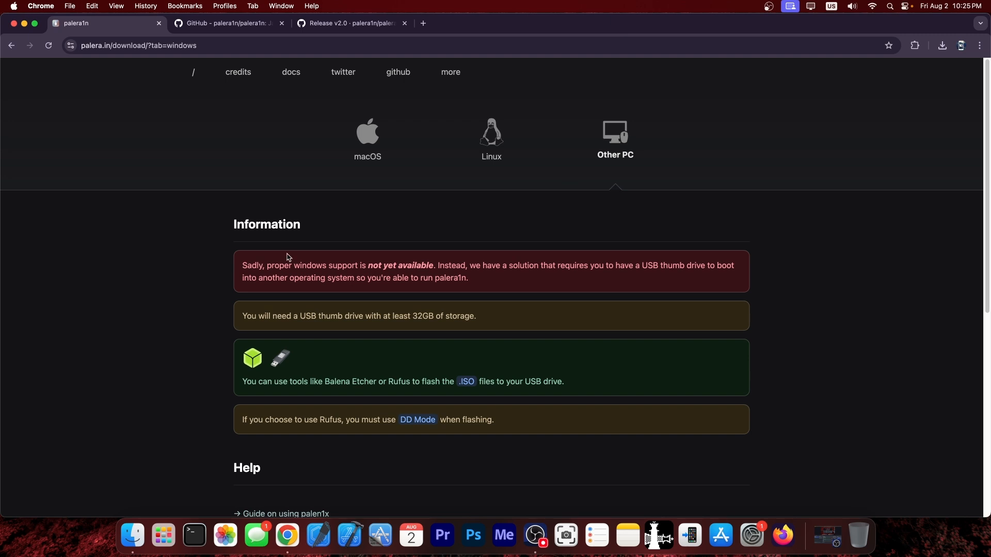
{"action": "left_click", "coordinate": [367, 133]}
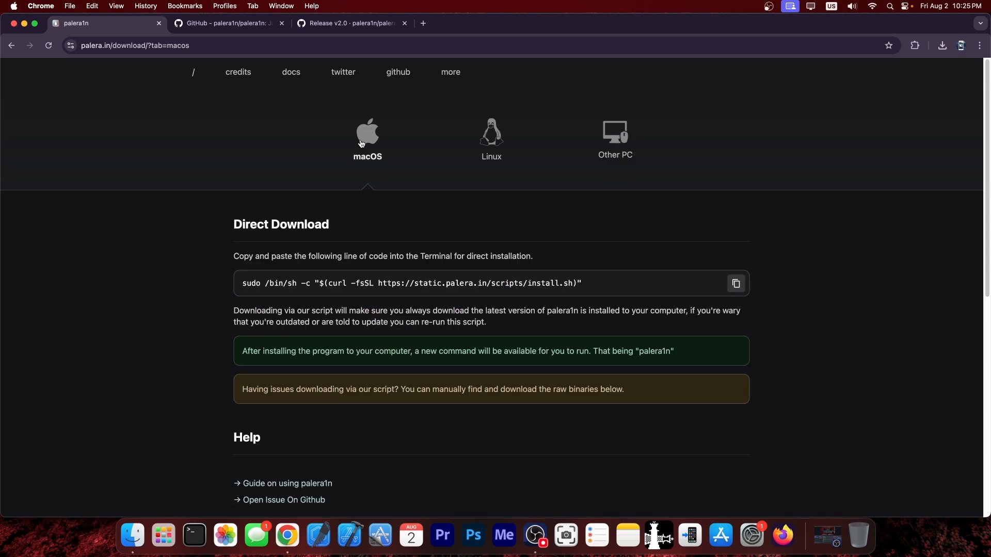
- Switch to the palera1n GitHub repository and bring up the v2.0 release notes
{"action": "left_click", "coordinate": [227, 23]}
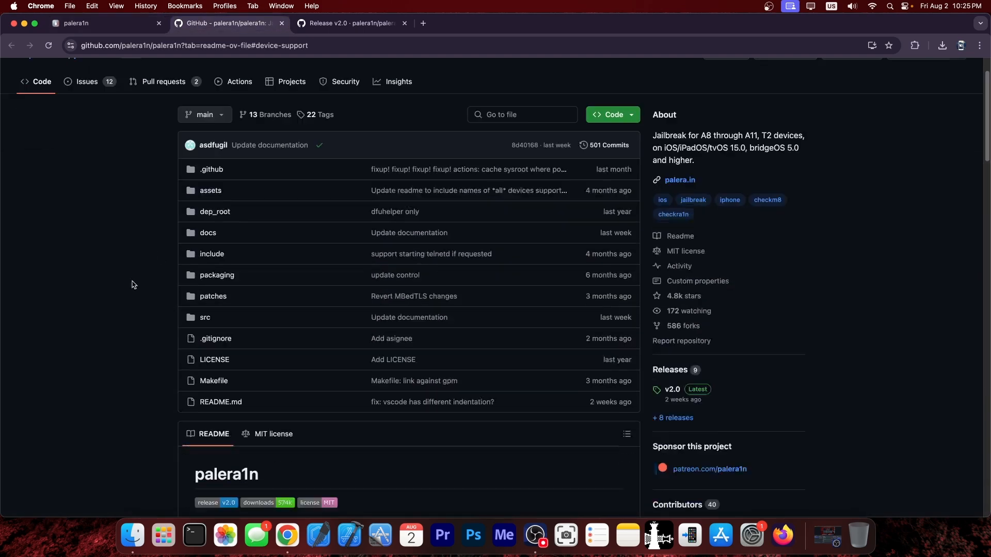
{"action": "left_click", "coordinate": [351, 24]}
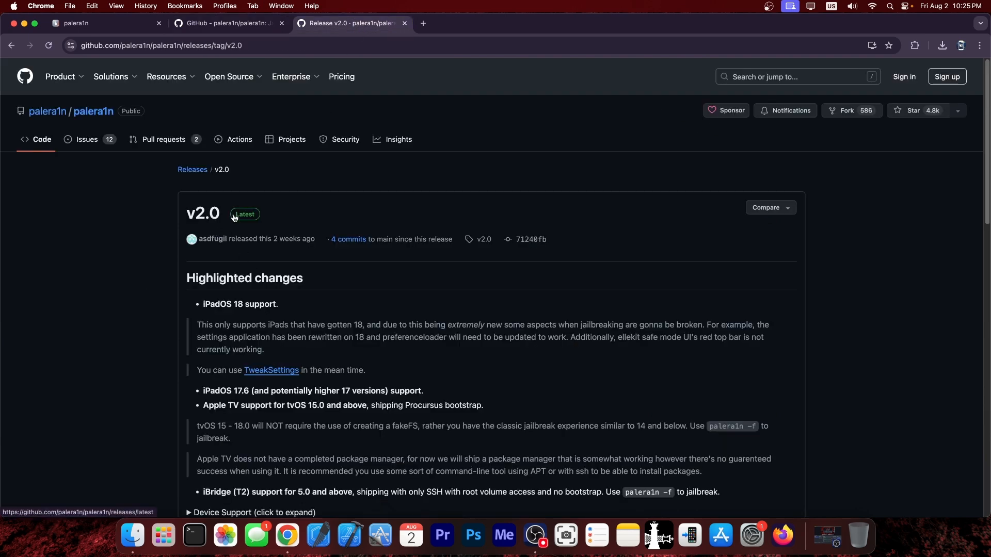
{"action": "scroll", "scroll_direction": "down", "scroll_amount": 3}
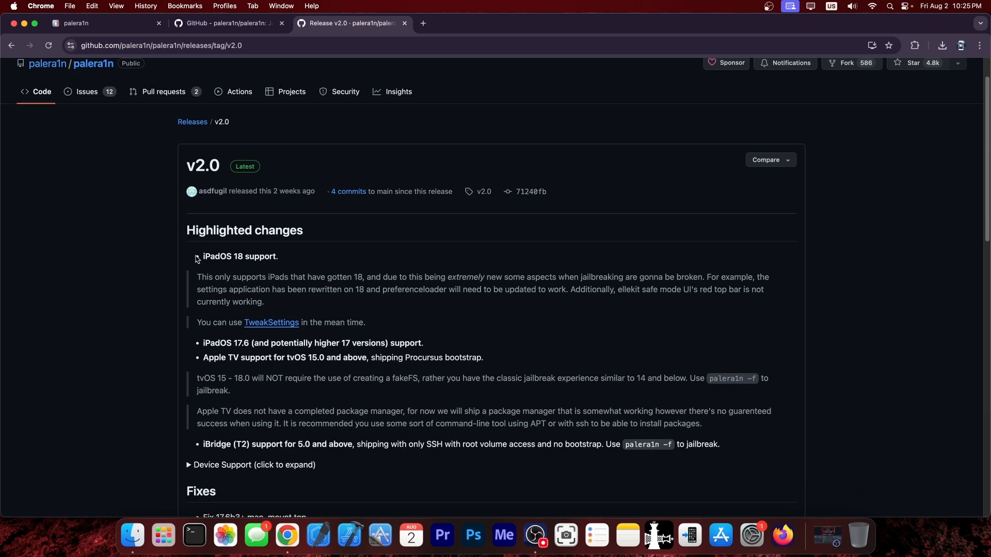
{"action": "scroll", "scroll_direction": "down", "scroll_amount": 3}
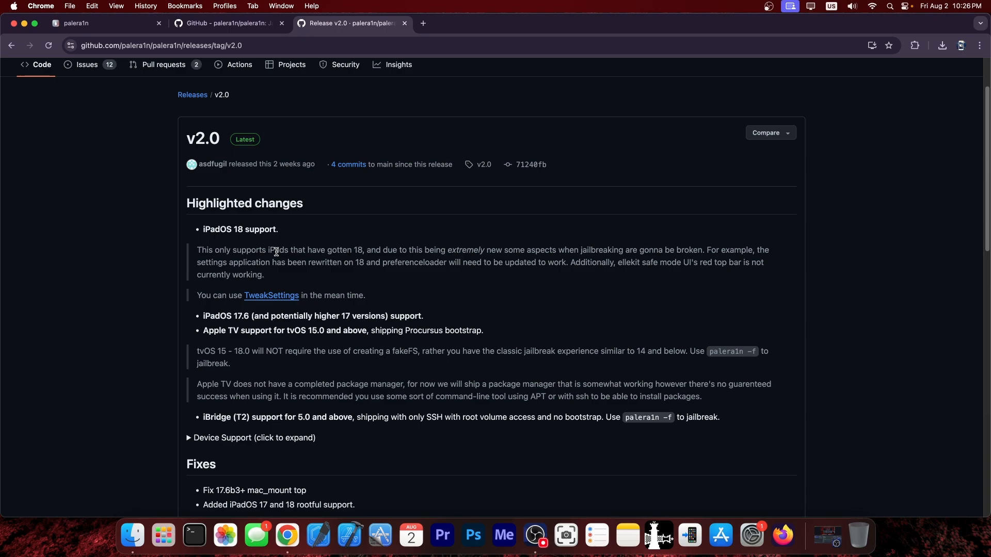
{"action": "mouse_move", "coordinate": [652, 281]}
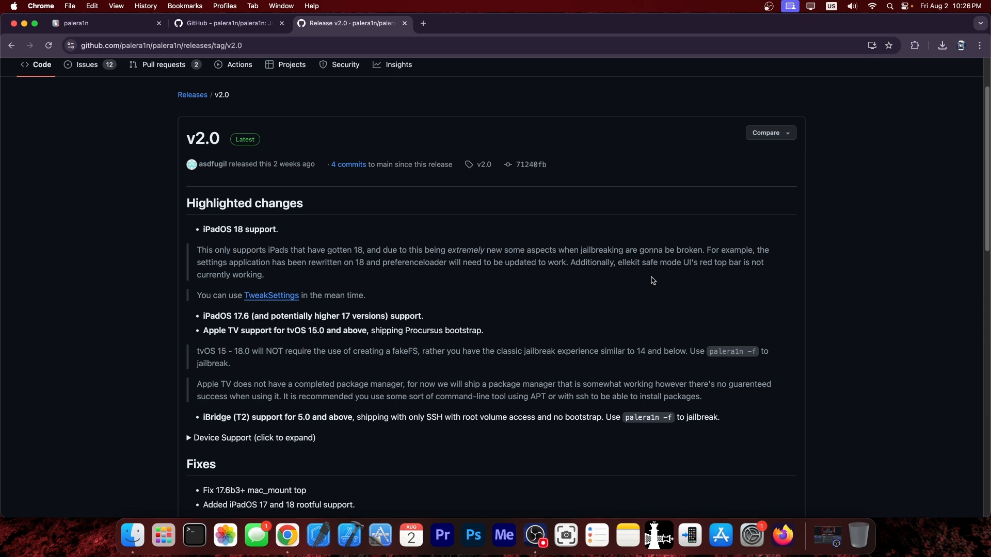
{"action": "mouse_move", "coordinate": [634, 288]}
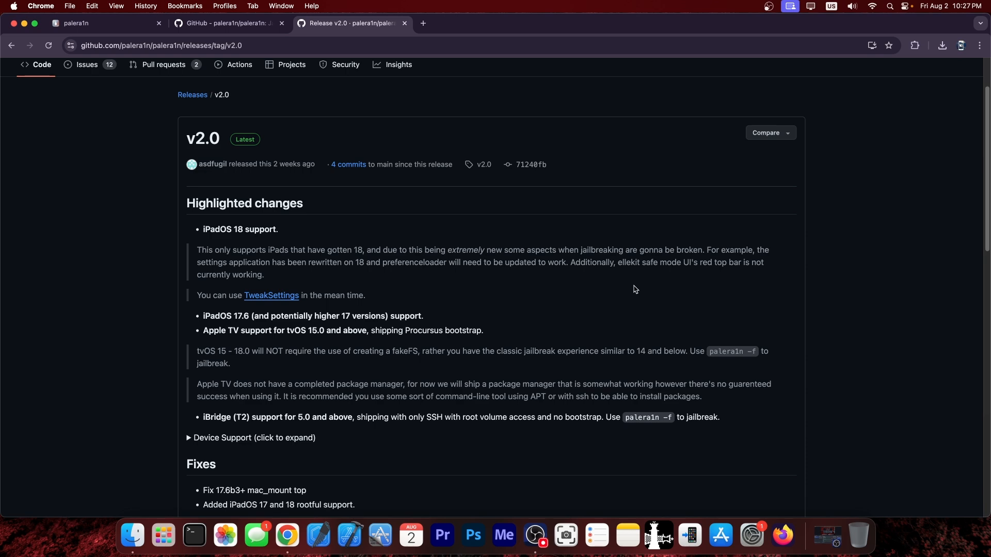
{"action": "scroll", "scroll_direction": "down", "scroll_amount": 3}
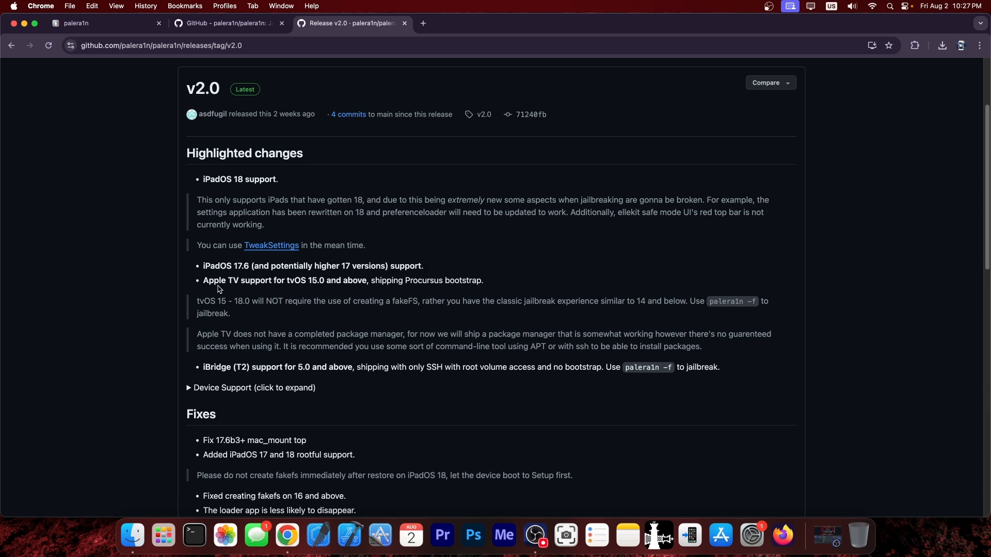
{"action": "mouse_move", "coordinate": [312, 297]}
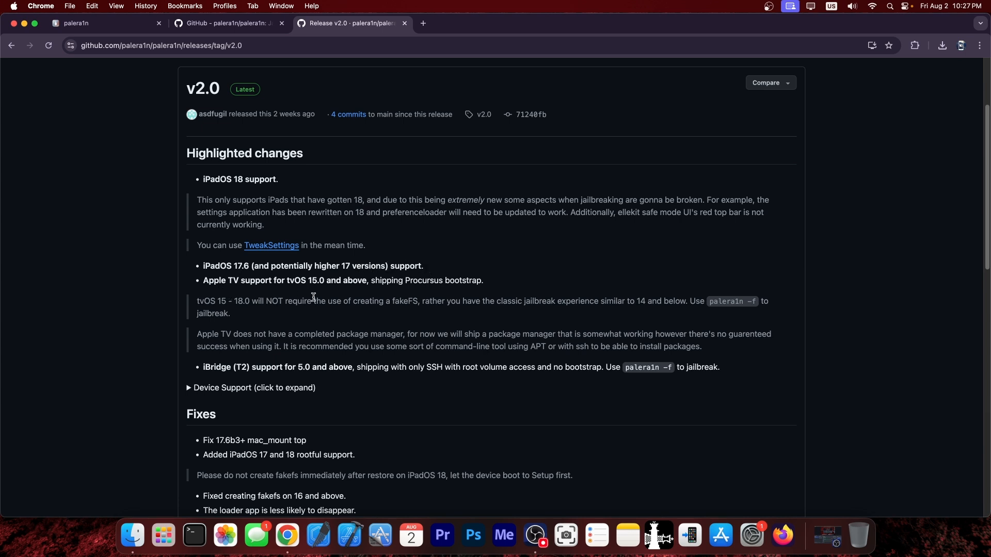
{"action": "mouse_move", "coordinate": [540, 269]}
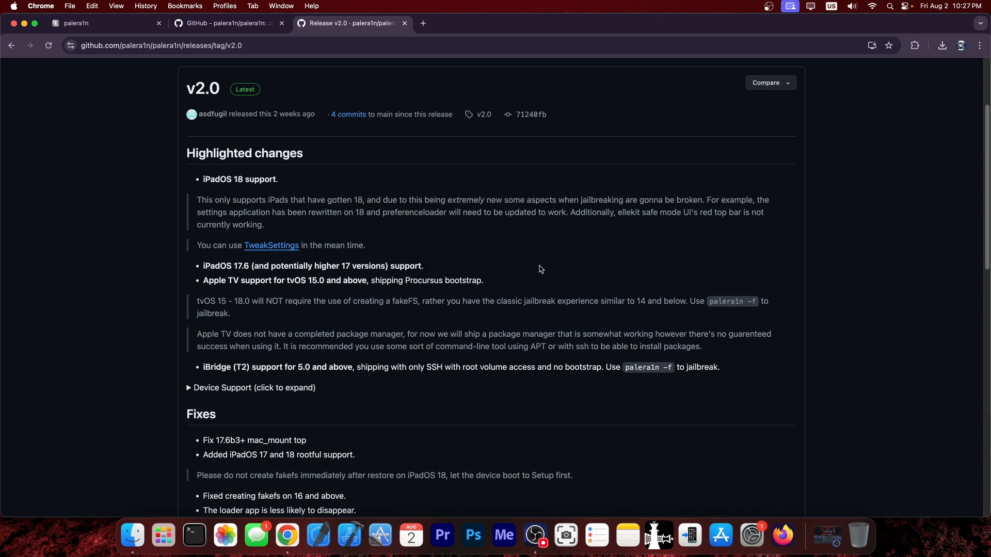
{"action": "scroll", "scroll_direction": "down", "scroll_amount": 3}
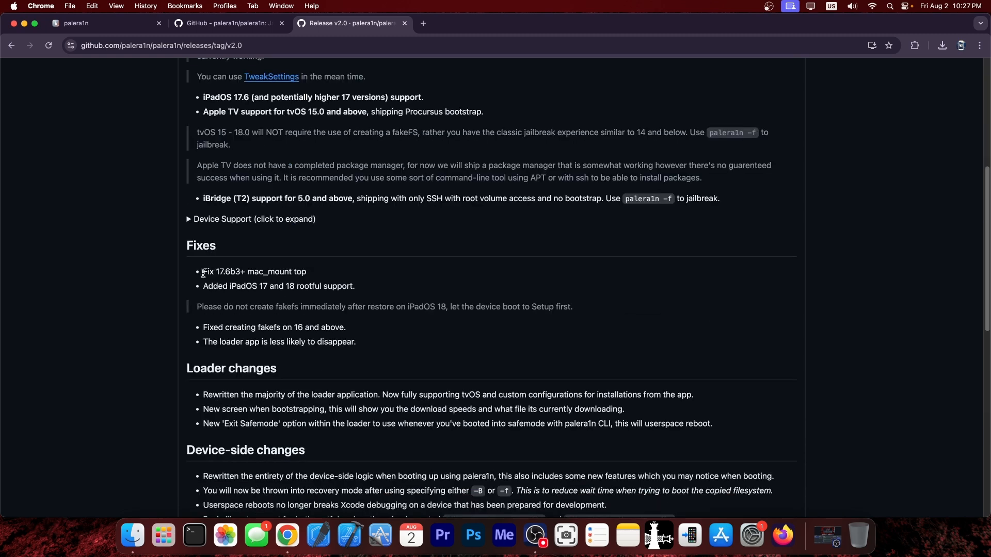
- Scroll through the Loader, CLI, Files and Assets sections of the v2.0 release
{"action": "scroll", "scroll_direction": "down", "scroll_amount": 3}
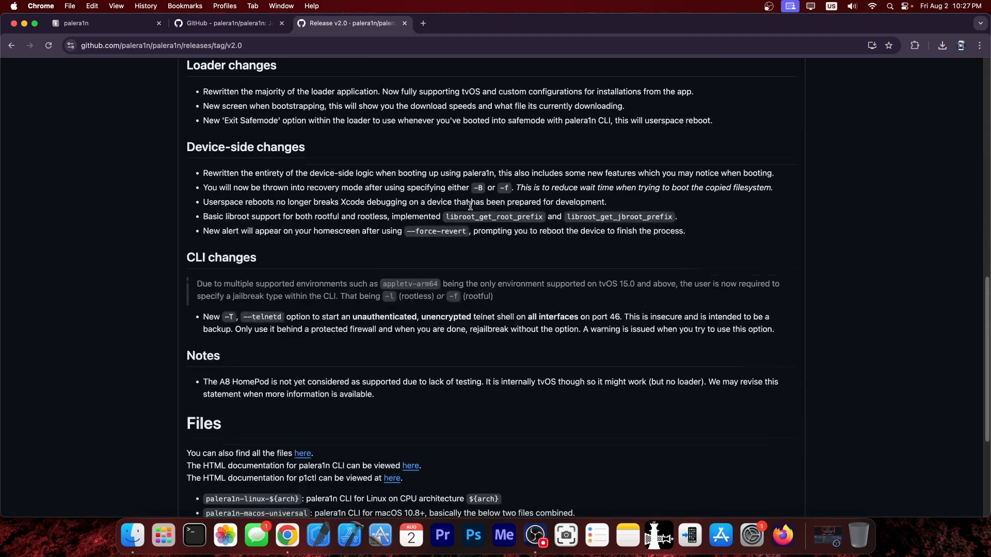
{"action": "scroll", "scroll_direction": "down", "scroll_amount": 3}
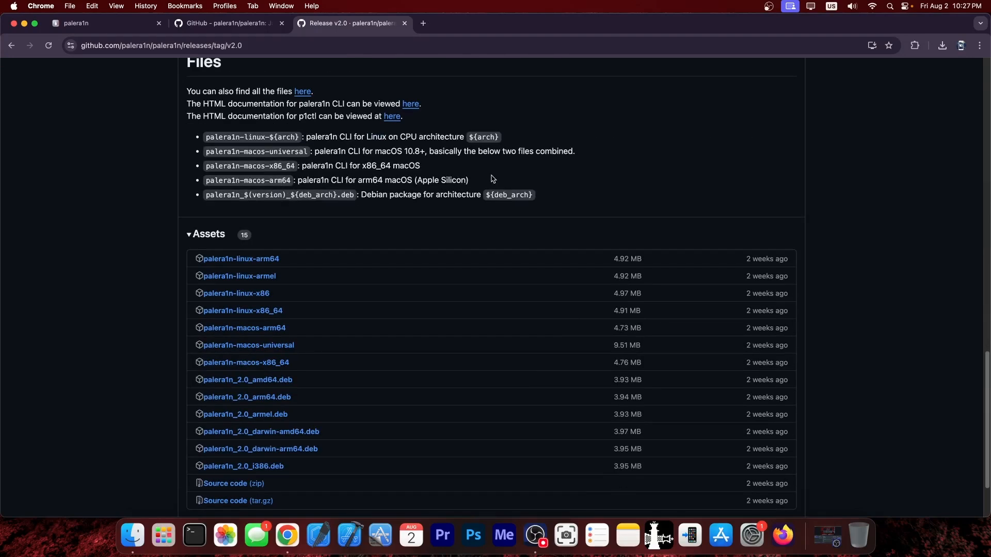
{"action": "scroll", "scroll_direction": "down", "scroll_amount": 3}
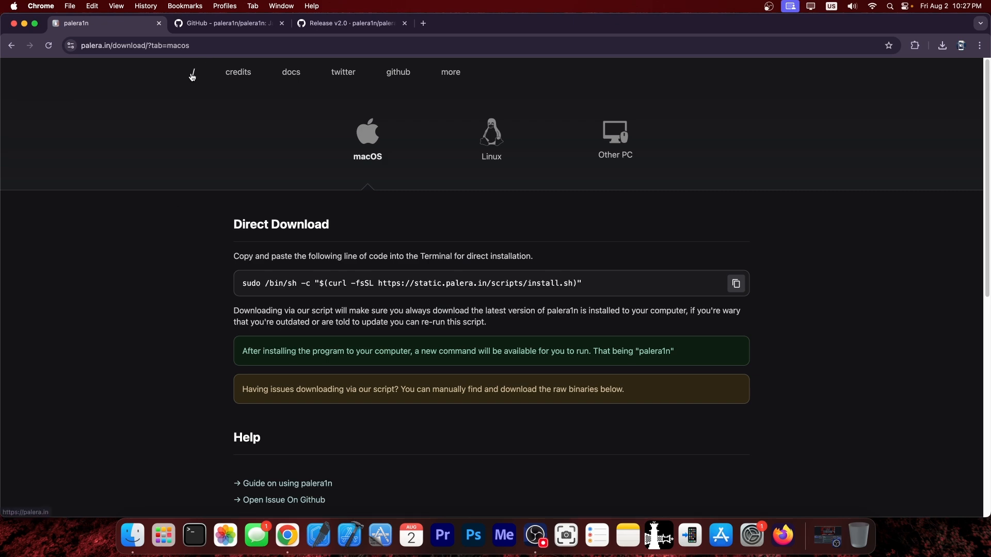
- Return to the palera1n home page, then hide Chrome to reveal the macOS desktop
{"action": "left_click", "coordinate": [192, 72]}
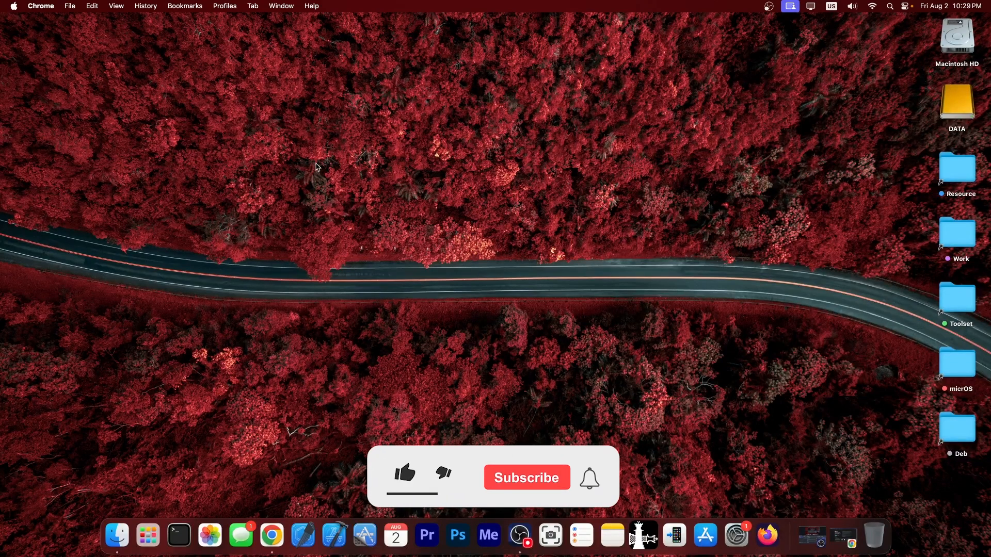
{"action": "left_click", "coordinate": [403, 473]}
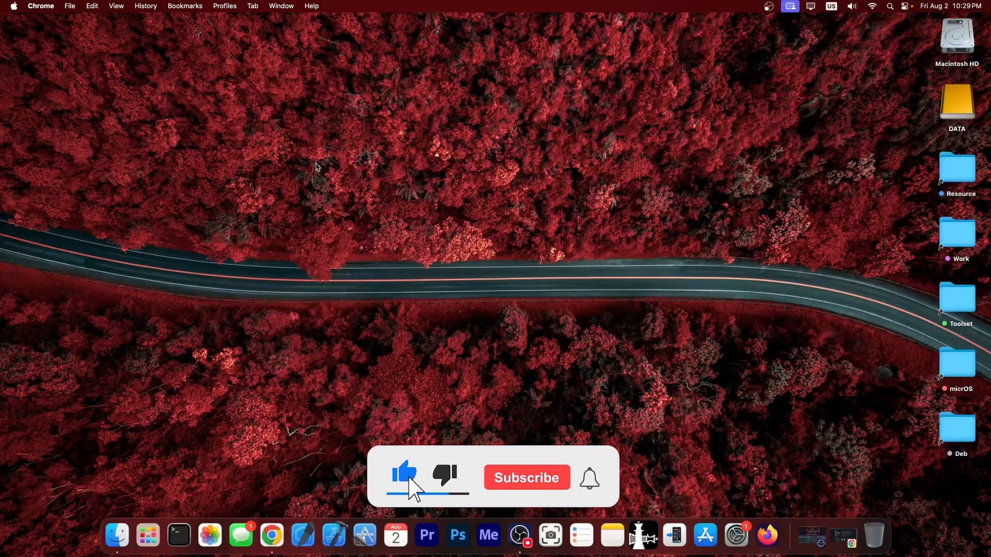
{"action": "left_click", "coordinate": [527, 476]}
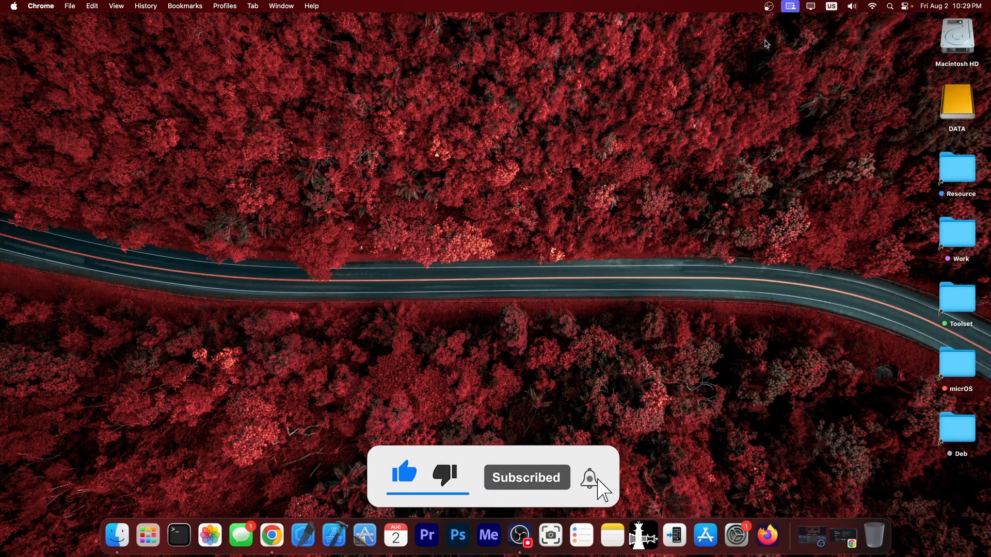